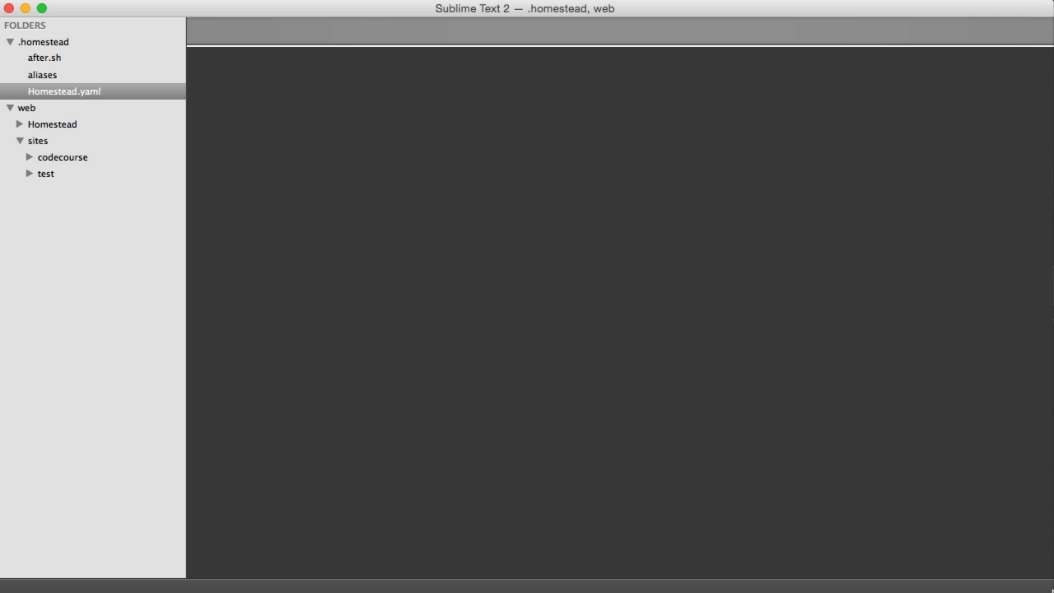
pyautogui.moveTo(141, 86)
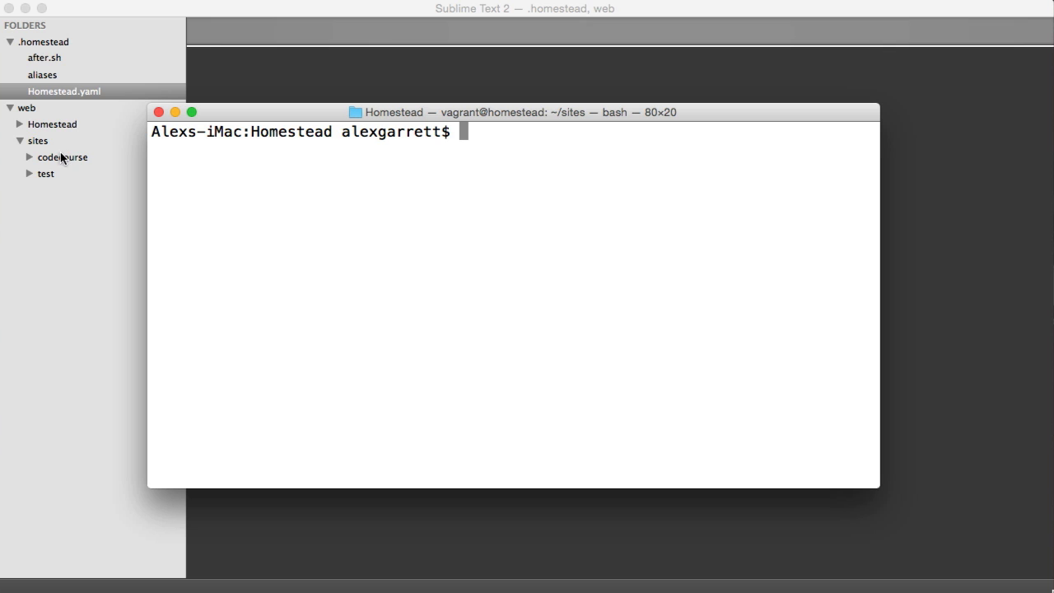
pyautogui.moveTo(49, 164)
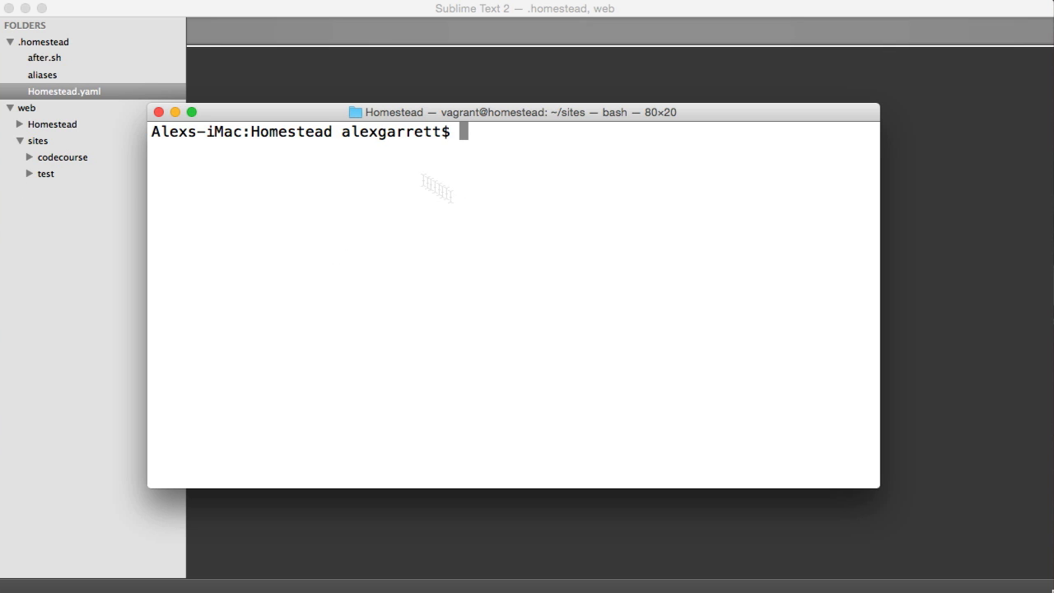
pyautogui.moveTo(477, 165)
pyautogui.write('ls')
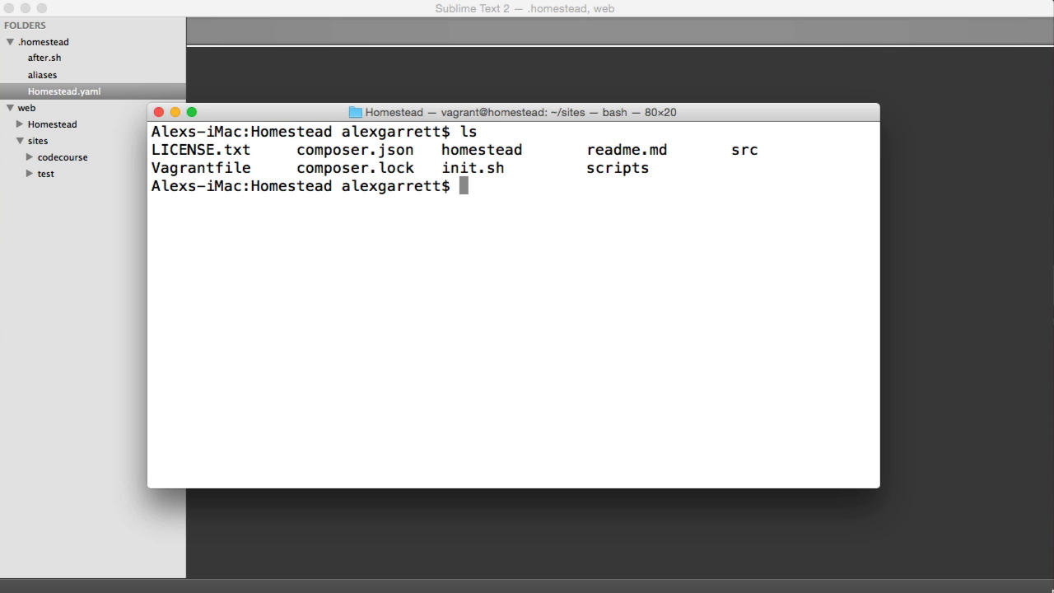
# SSH into the Homestead VM and move into sites/codecourse, listing the project files
pyautogui.write('vagrant ssh')
pyautogui.write(';')
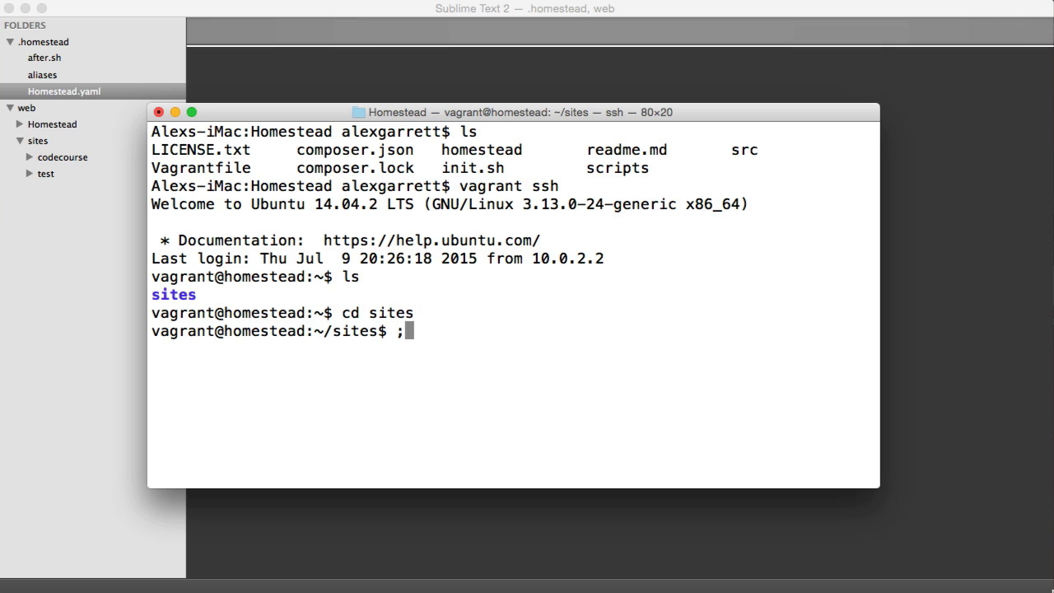
pyautogui.write('ls')
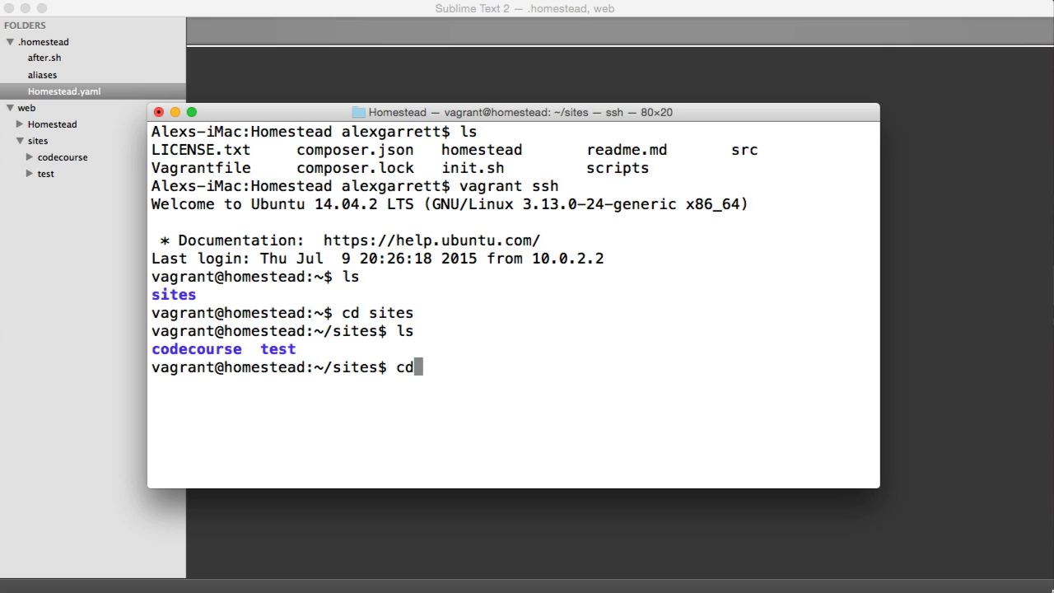
pyautogui.write('codec')
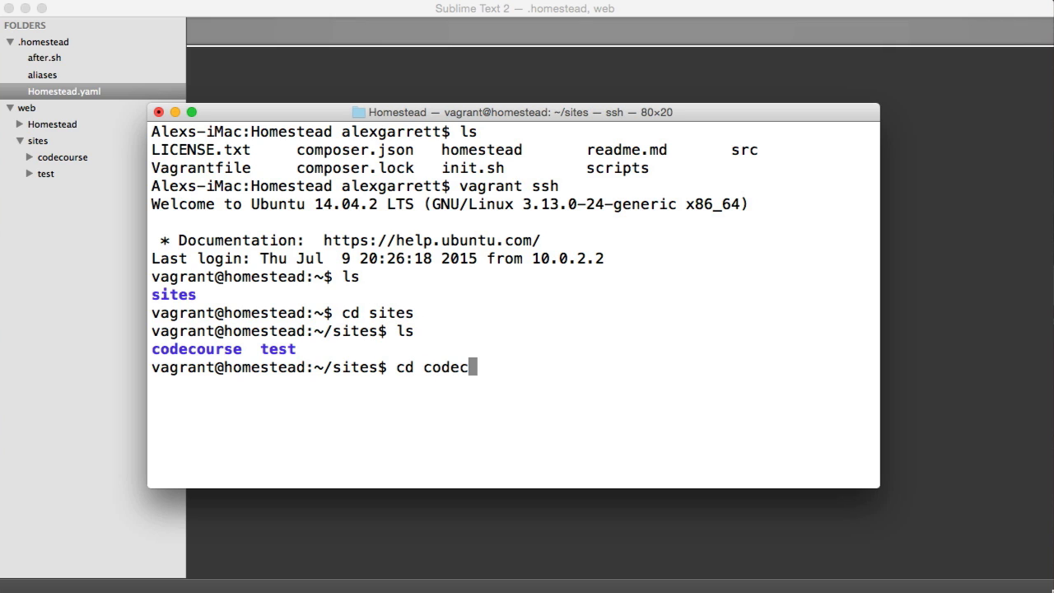
pyautogui.press('Return')
pyautogui.write('ls')
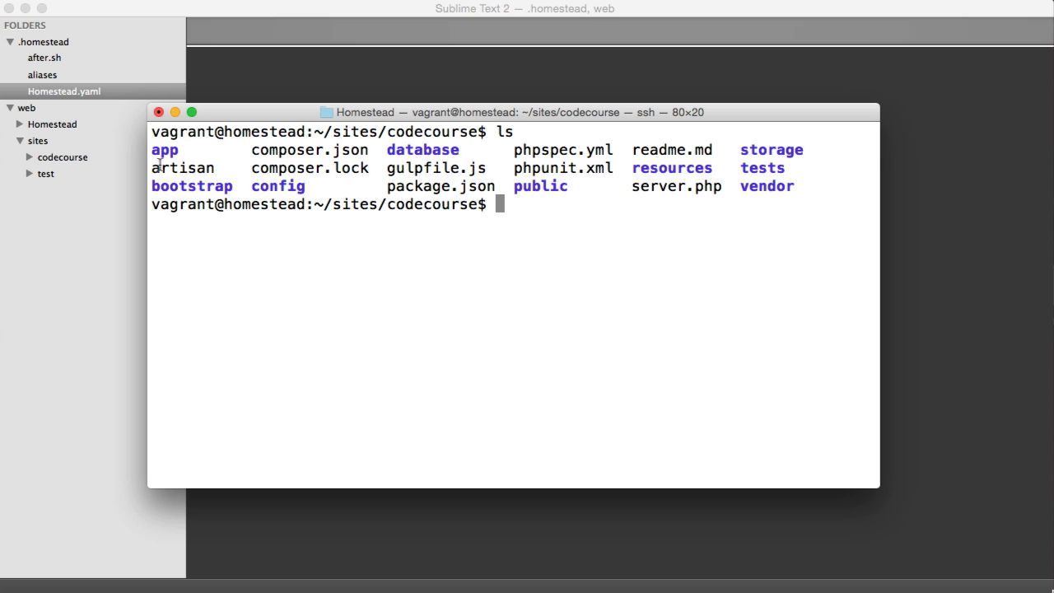
pyautogui.moveTo(745, 243)
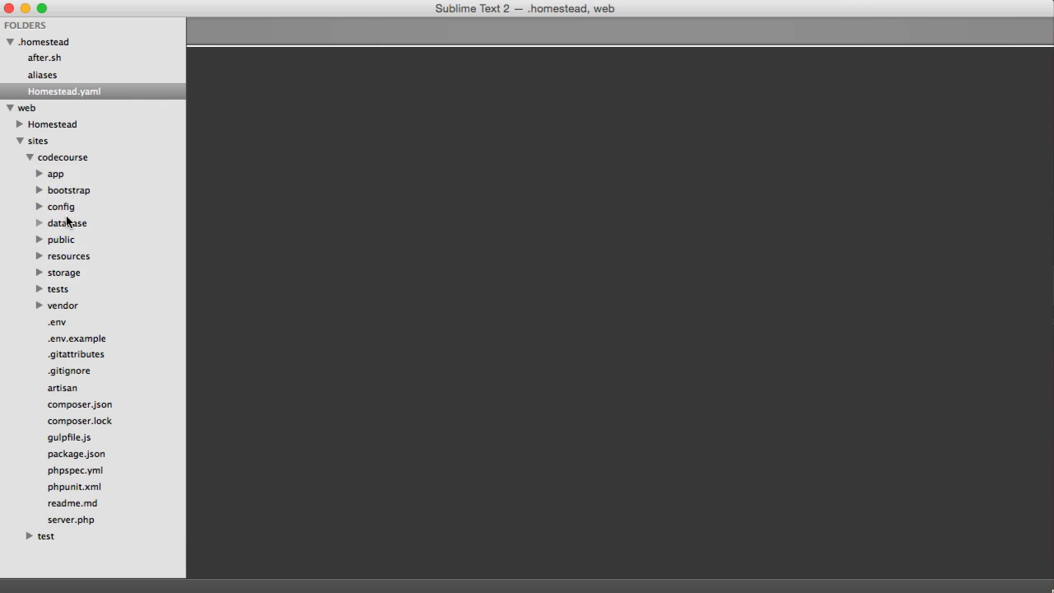
# Open app/Http/Controllers/Auth/AuthController.php and highlight its App\Http\Controllers\Auth namespace line
pyautogui.click(55, 173)
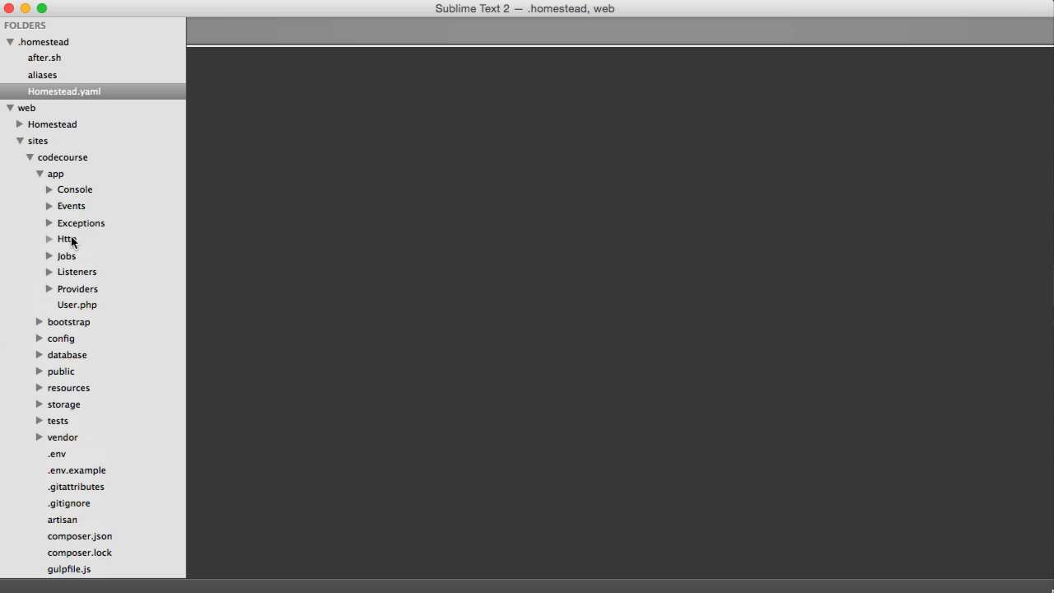
pyautogui.click(66, 238)
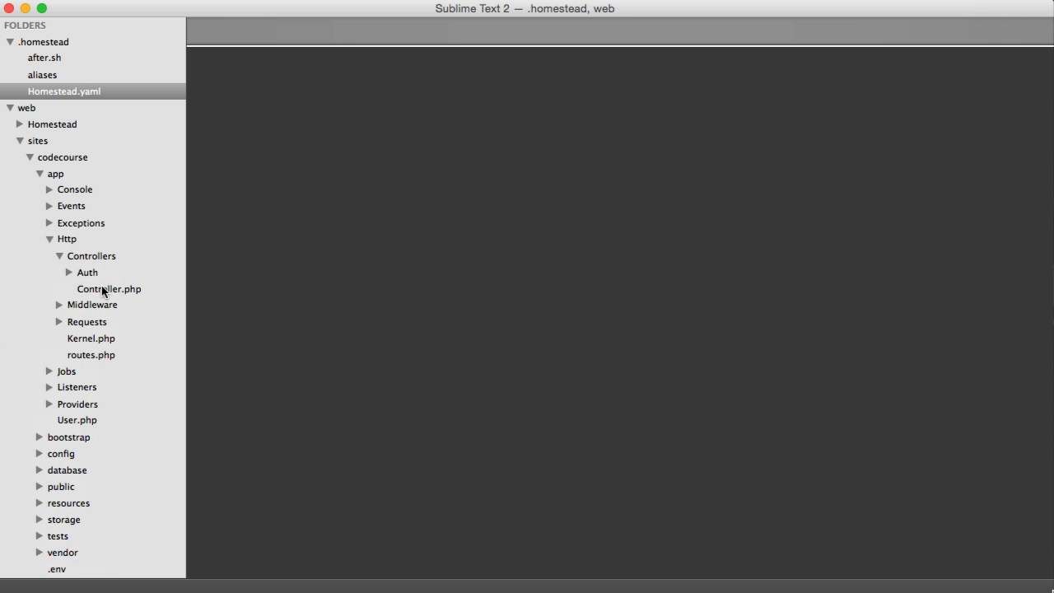
pyautogui.click(87, 272)
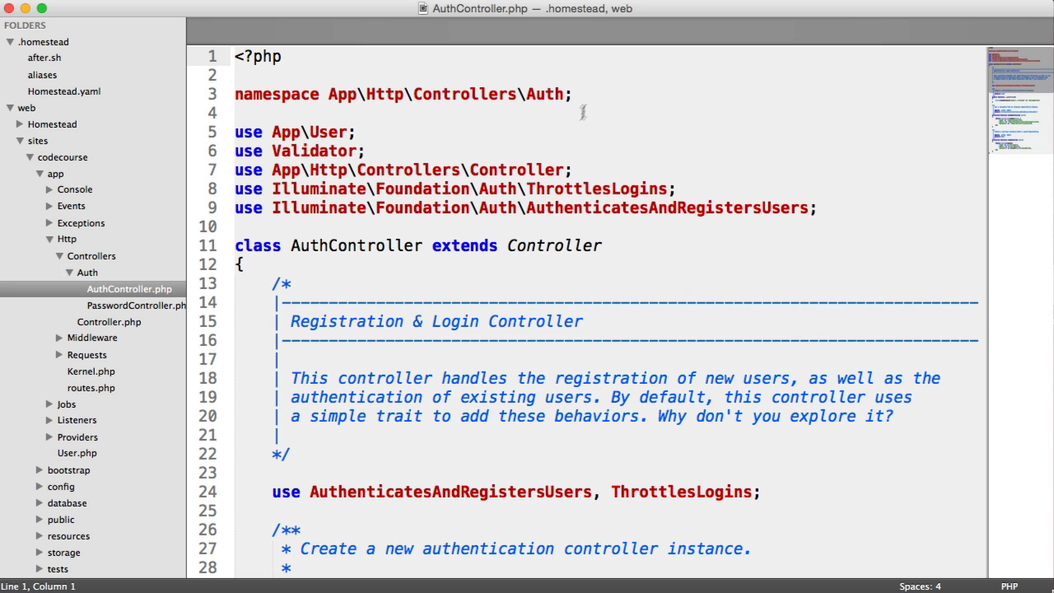
pyautogui.click(243, 94)
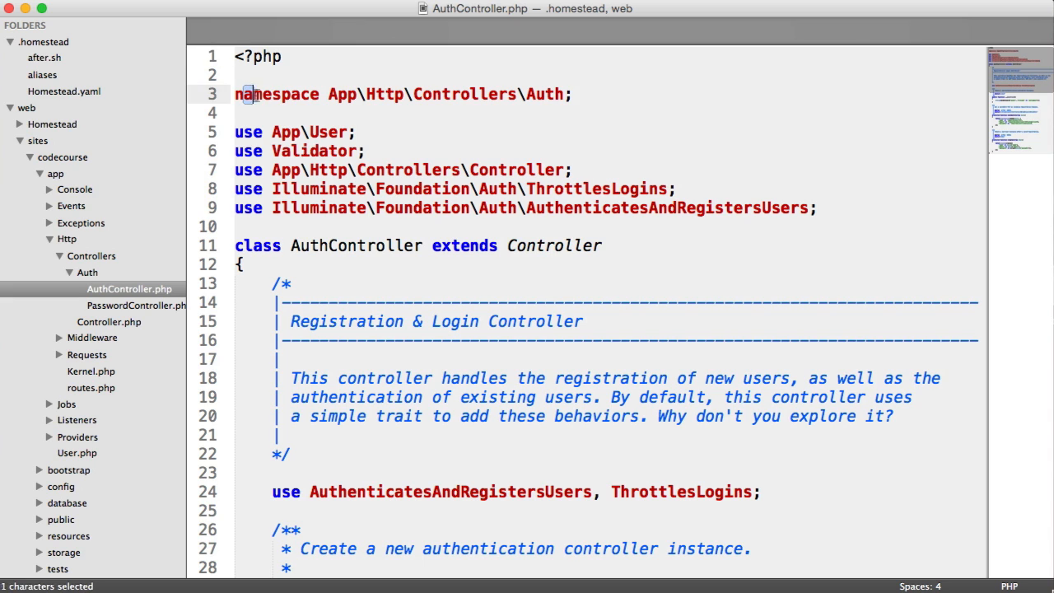
pyautogui.click(356, 94)
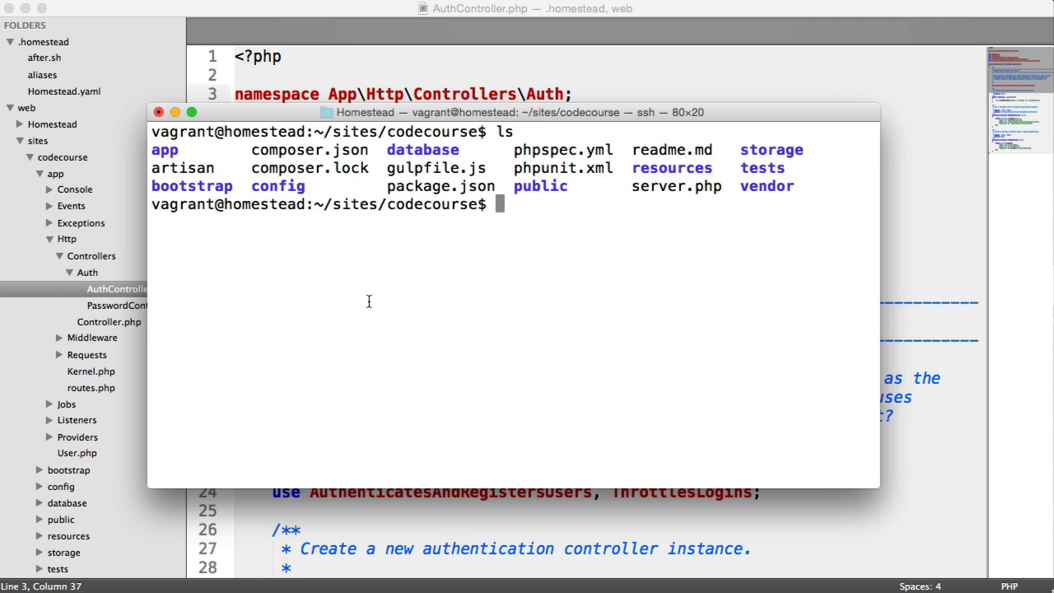
# Run php artisan app:name Codecourse to rename the application namespace
pyautogui.write('php a')
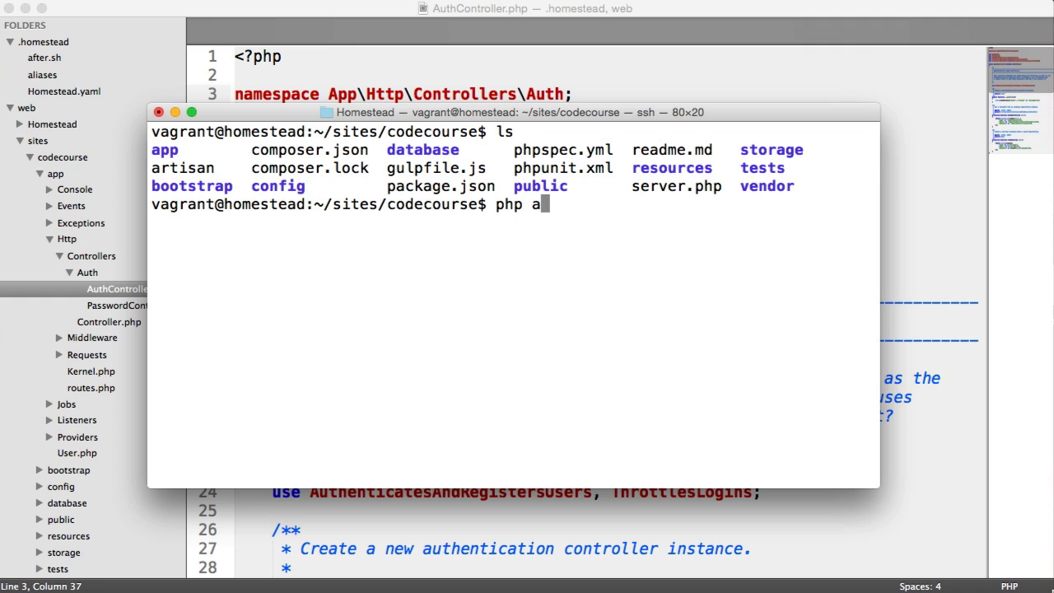
pyautogui.write('rtisan')
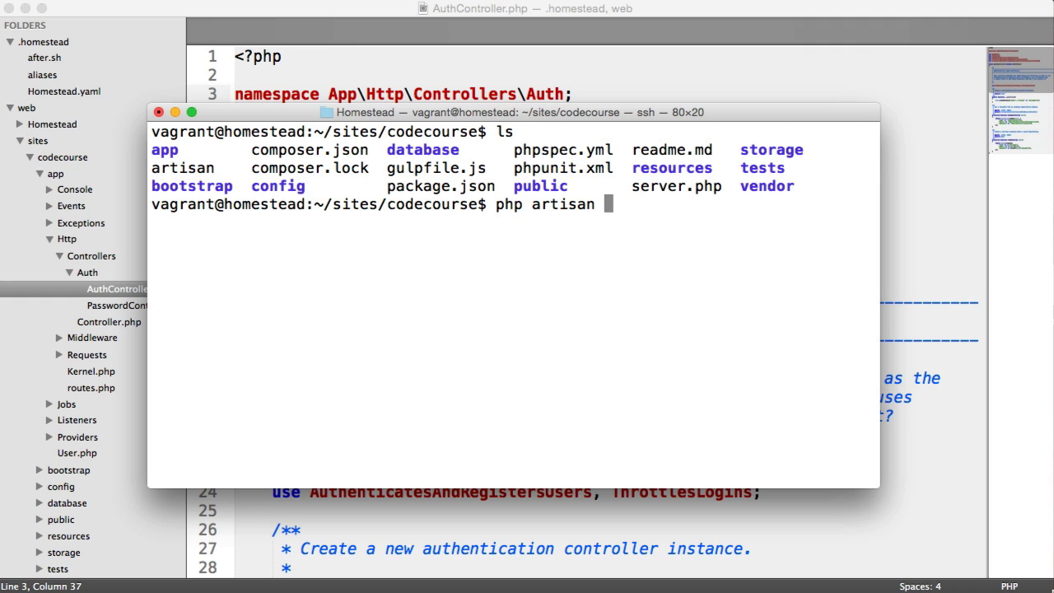
pyautogui.write('a')
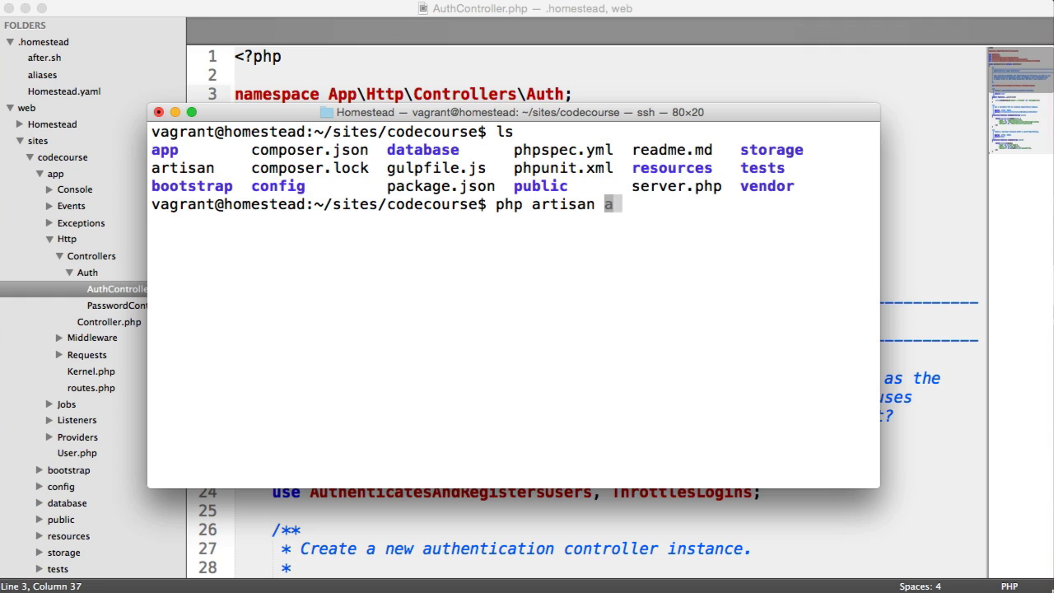
pyautogui.write('pp:name Codecourse')
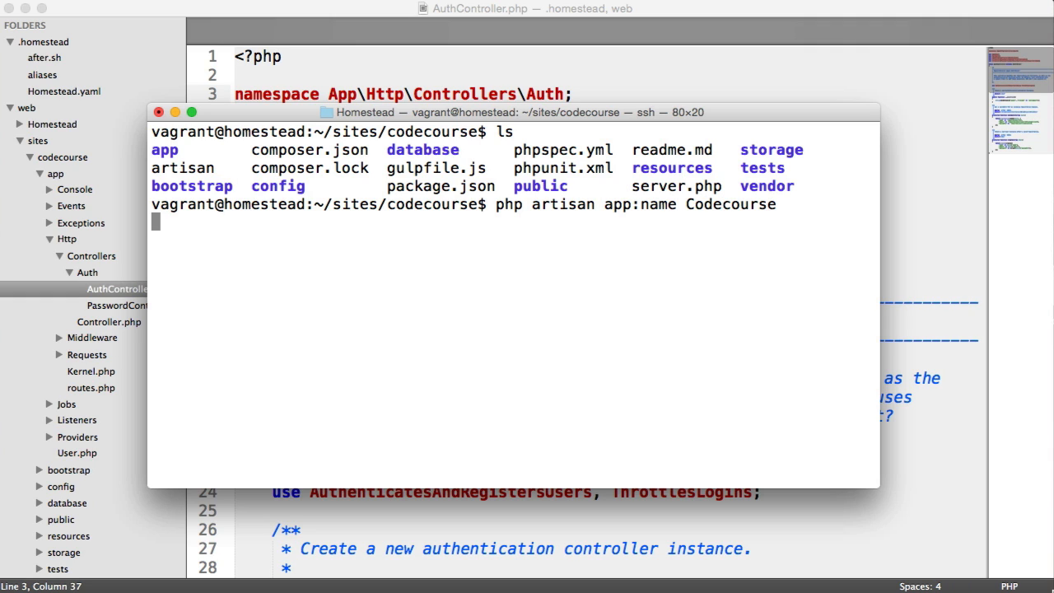
pyautogui.press('Return')
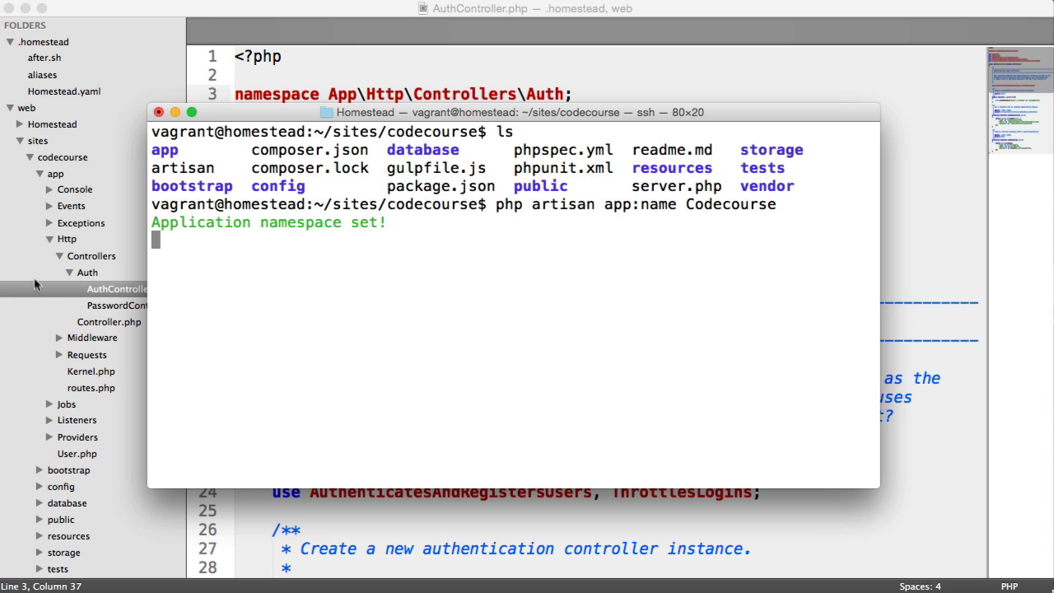
pyautogui.press('Return')
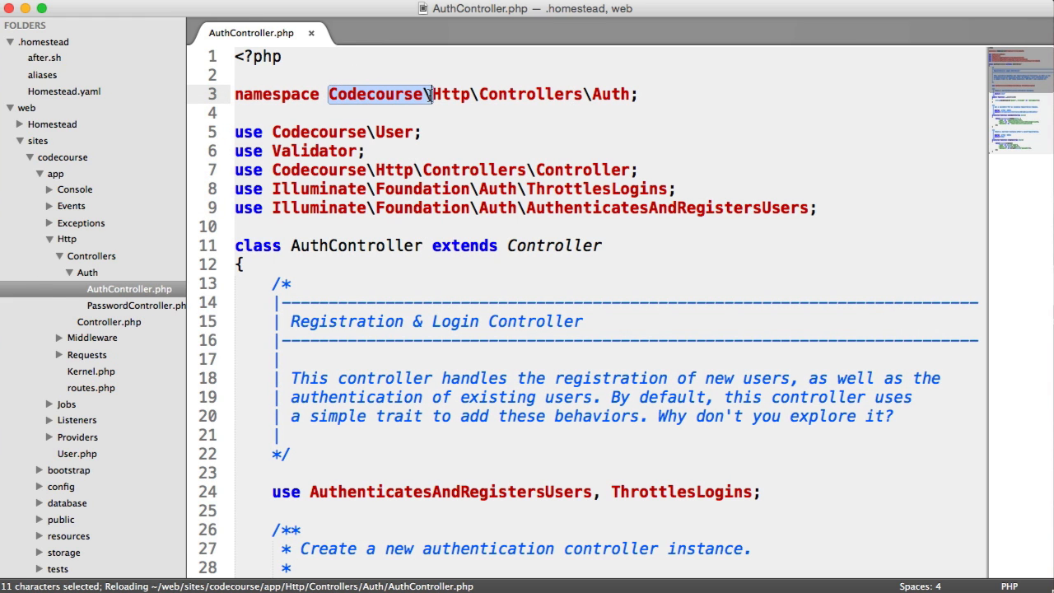
# Check PasswordController.php for the Codecourse namespace and close the AuthController tab
pyautogui.click(135, 305)
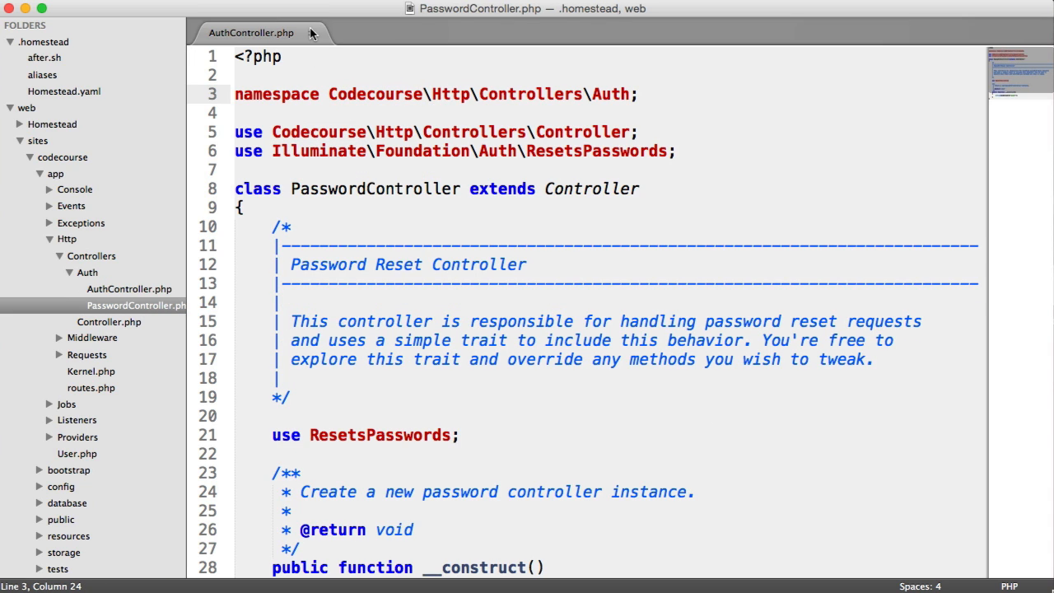
pyautogui.click(312, 32)
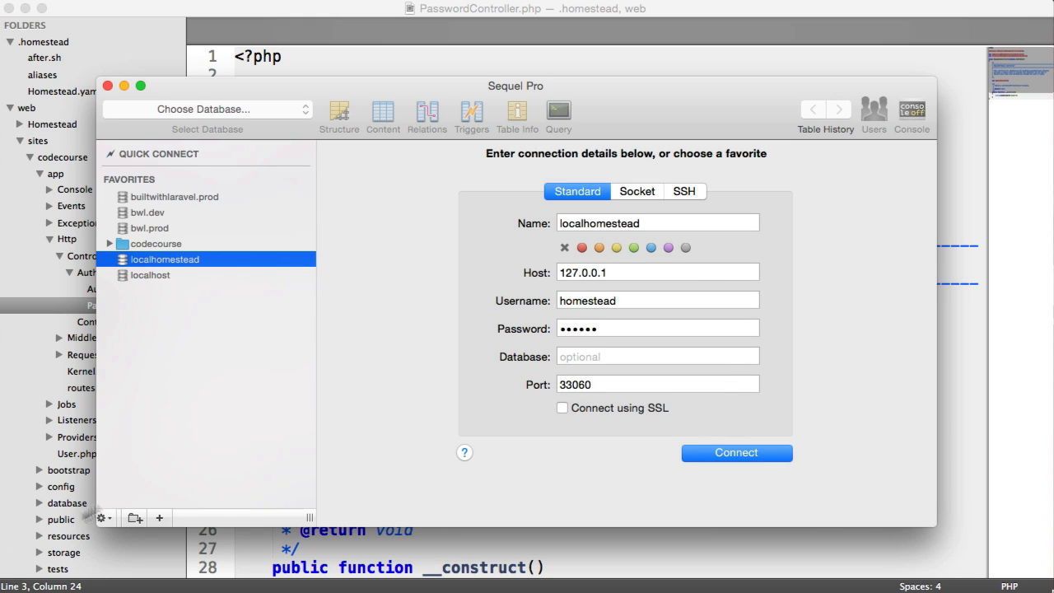
# Add a codecourse.app favorite with host 127.0.0.1, username homestead and the password
pyautogui.click(160, 518)
pyautogui.write('codecourse.app')
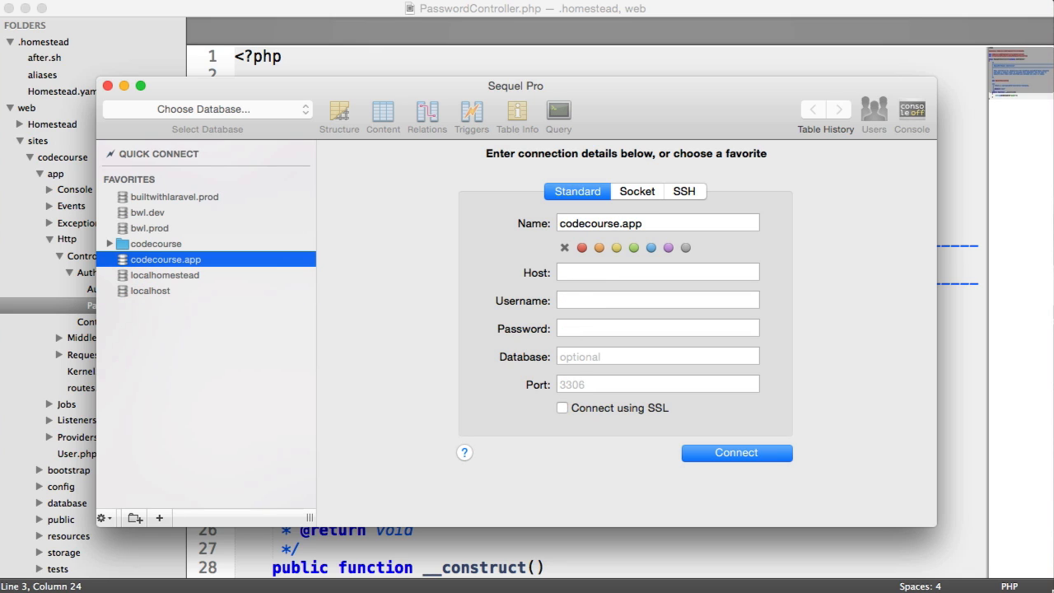
pyautogui.moveTo(603, 286)
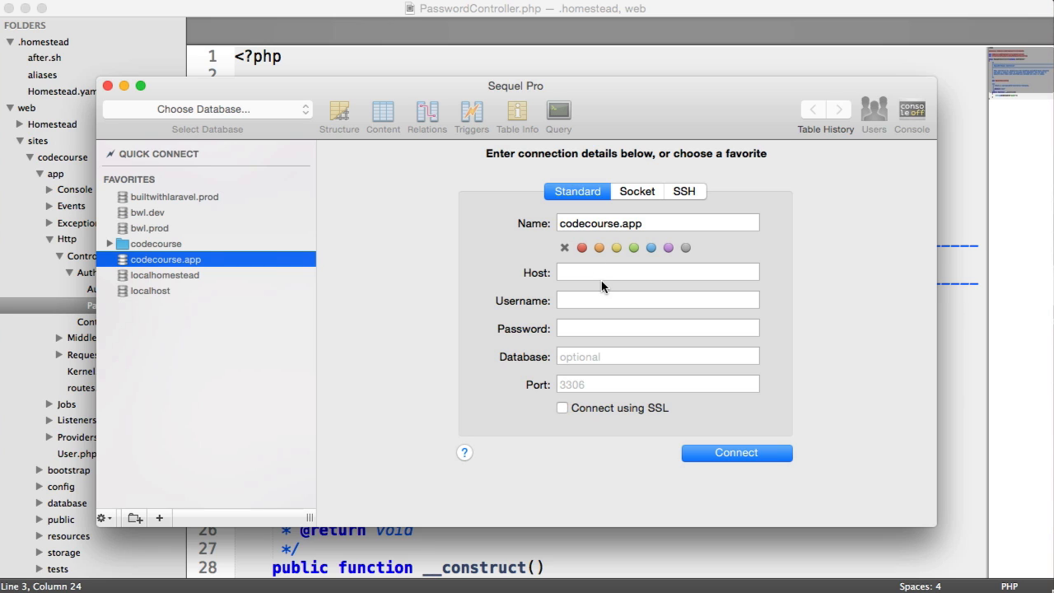
pyautogui.moveTo(610, 264)
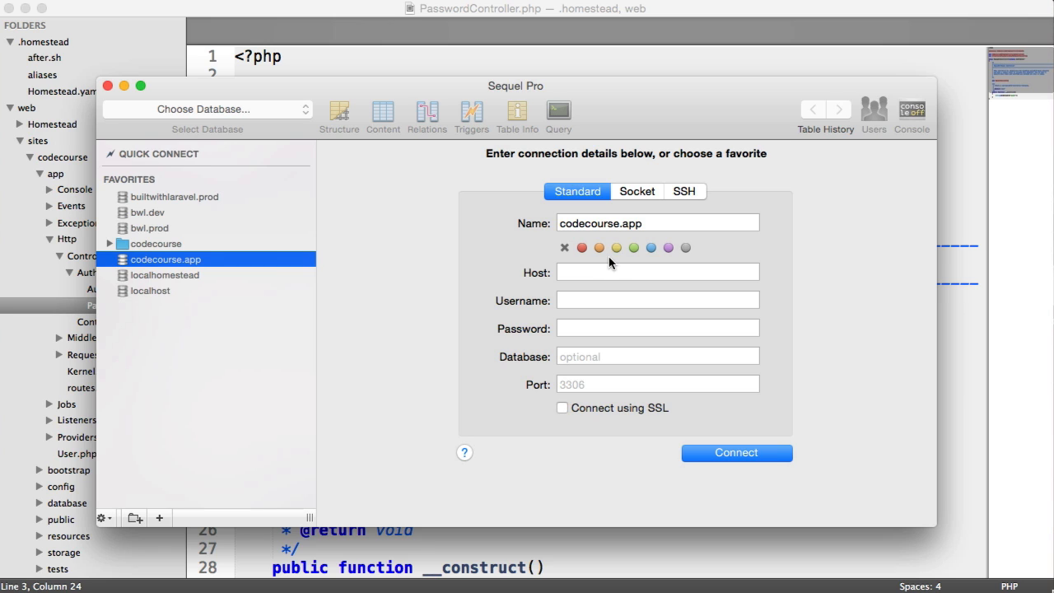
pyautogui.write('127.0.0.1')
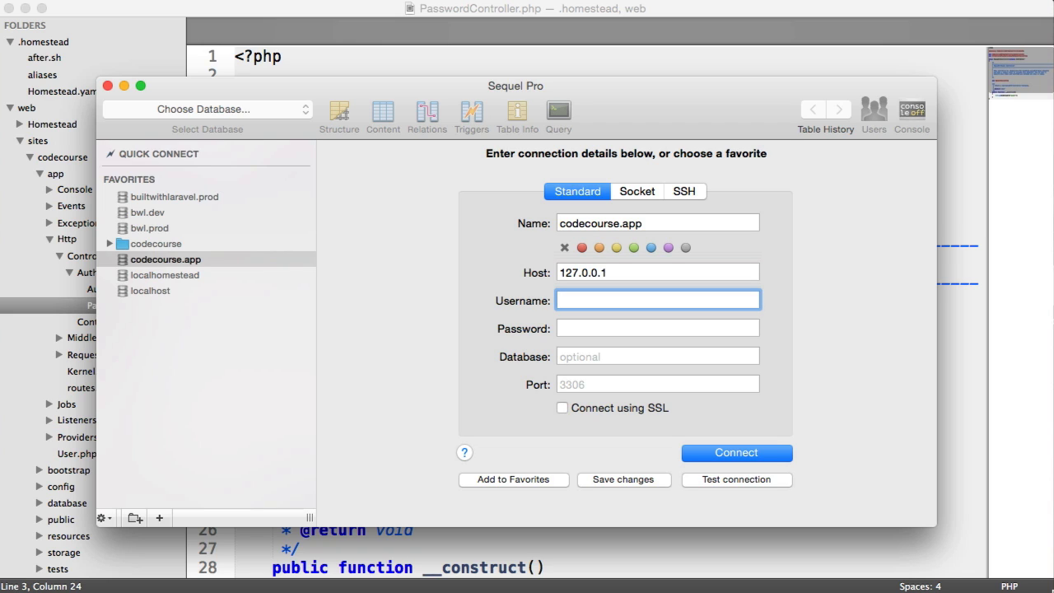
pyautogui.write('homestead')
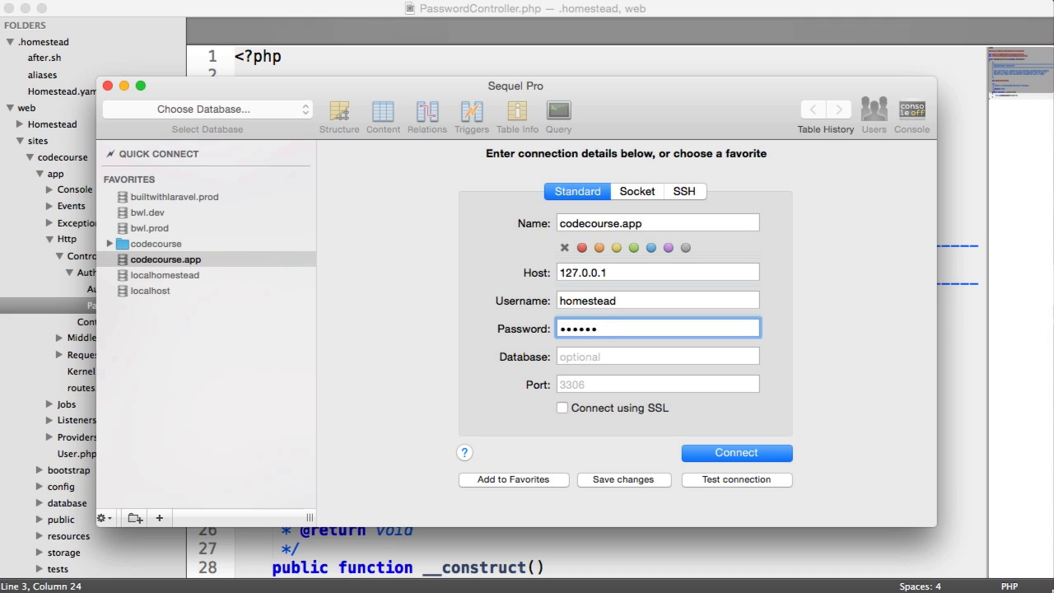
pyautogui.click(657, 356)
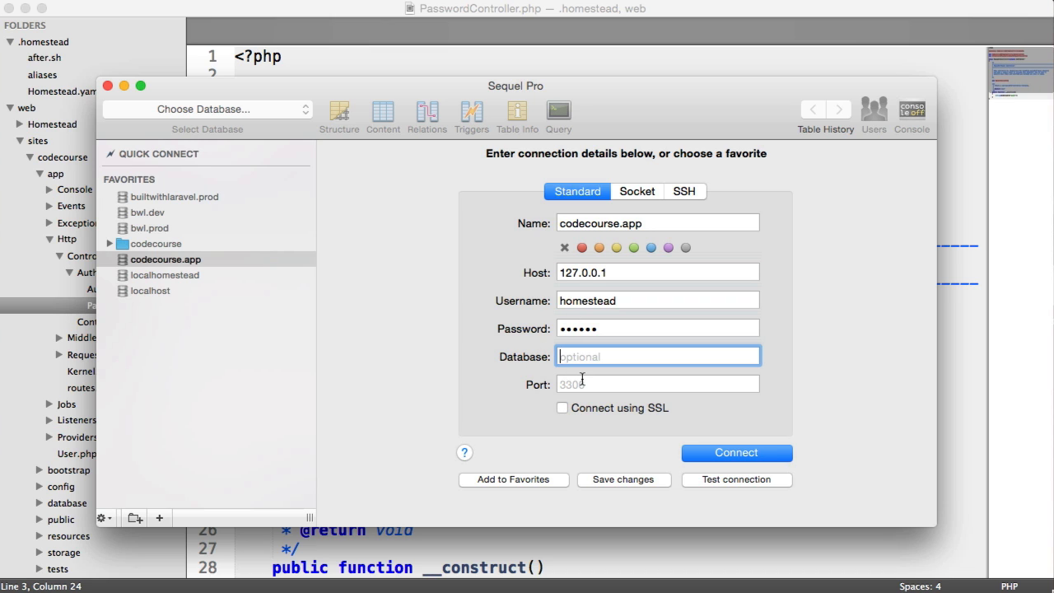
pyautogui.click(657, 384)
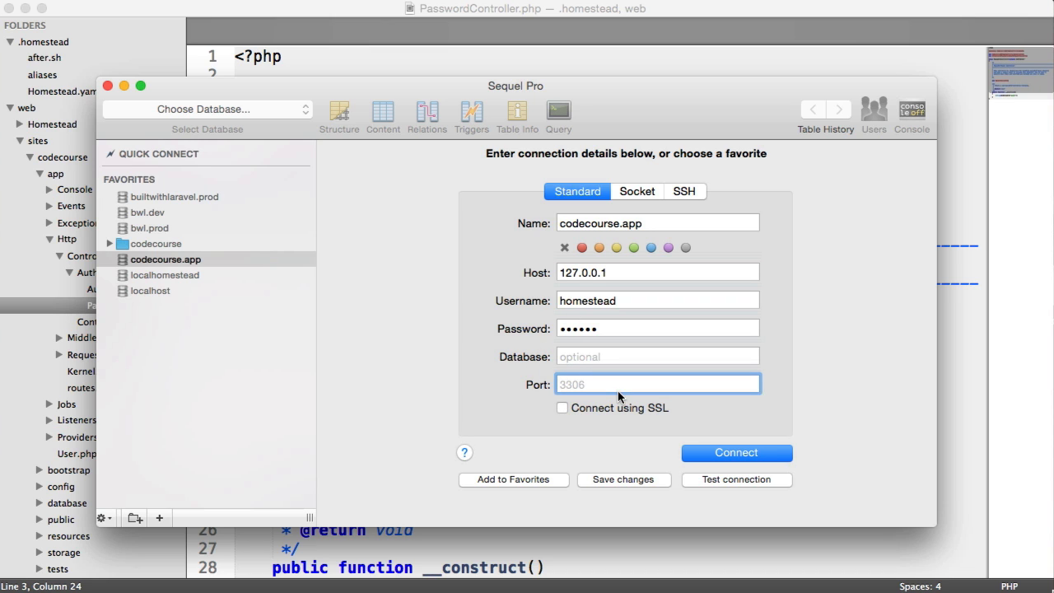
# Connect on port 33060 after the default port fails, then select the homestead database
pyautogui.click(735, 452)
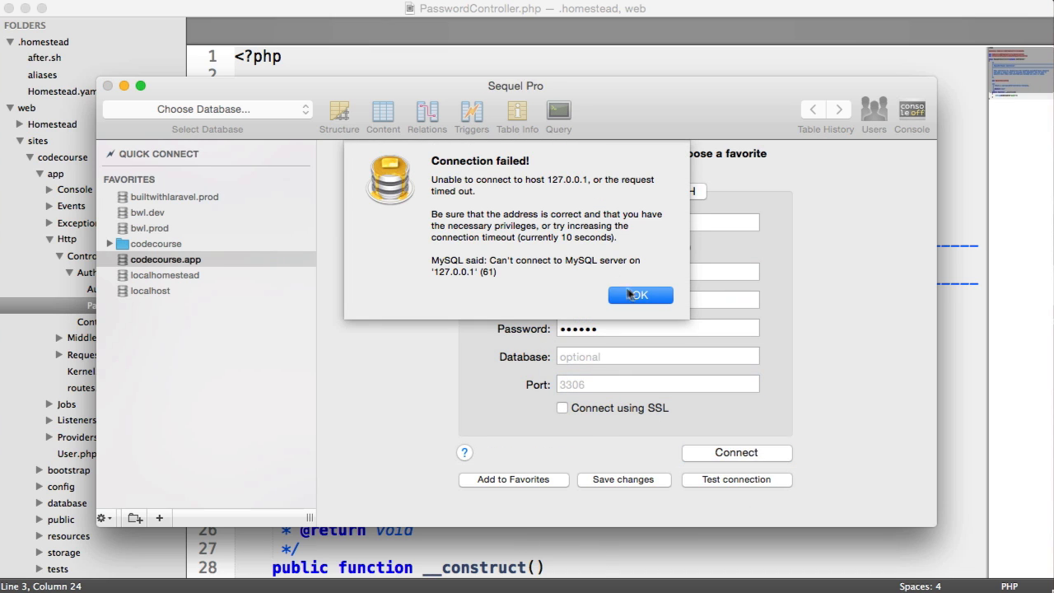
pyautogui.click(640, 295)
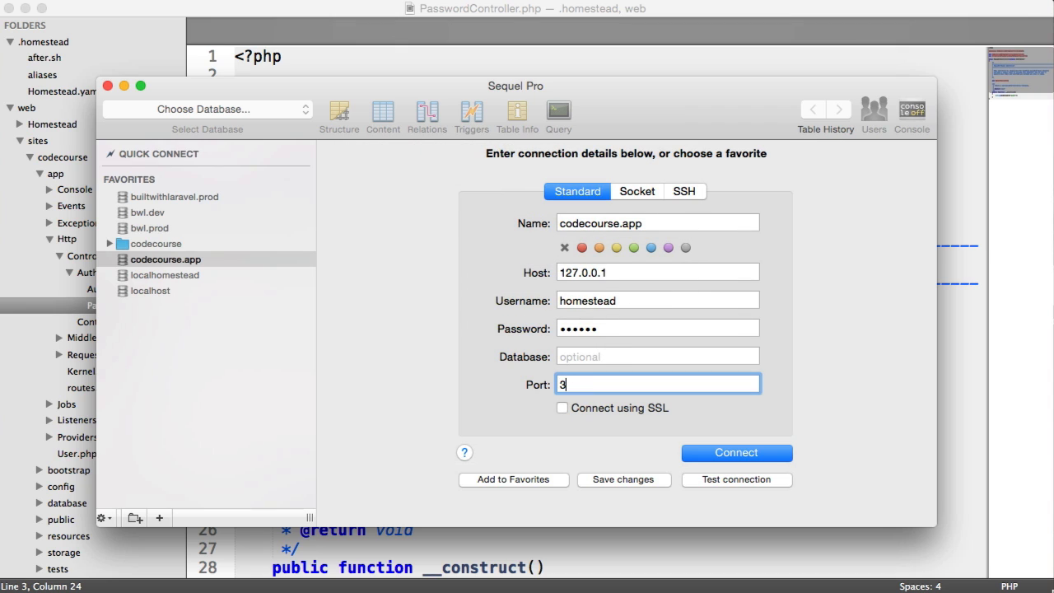
pyautogui.write('3060')
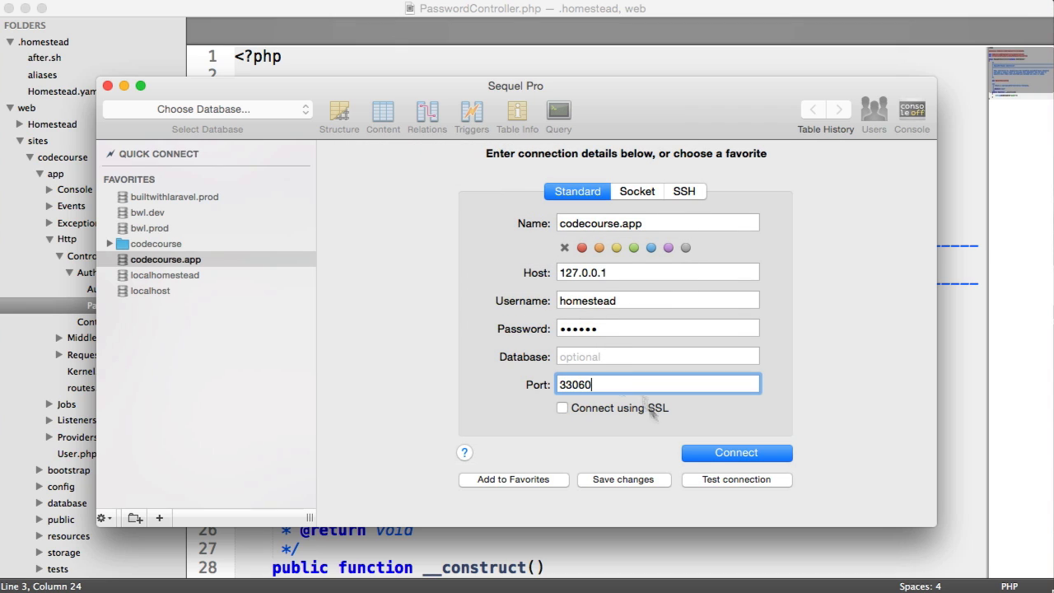
pyautogui.click(735, 479)
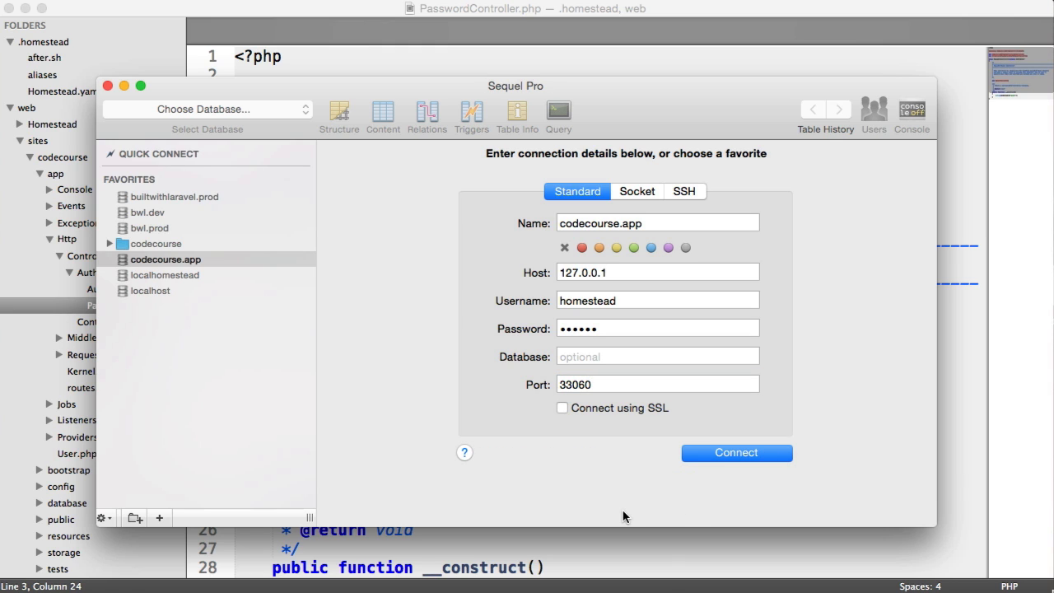
pyautogui.click(735, 451)
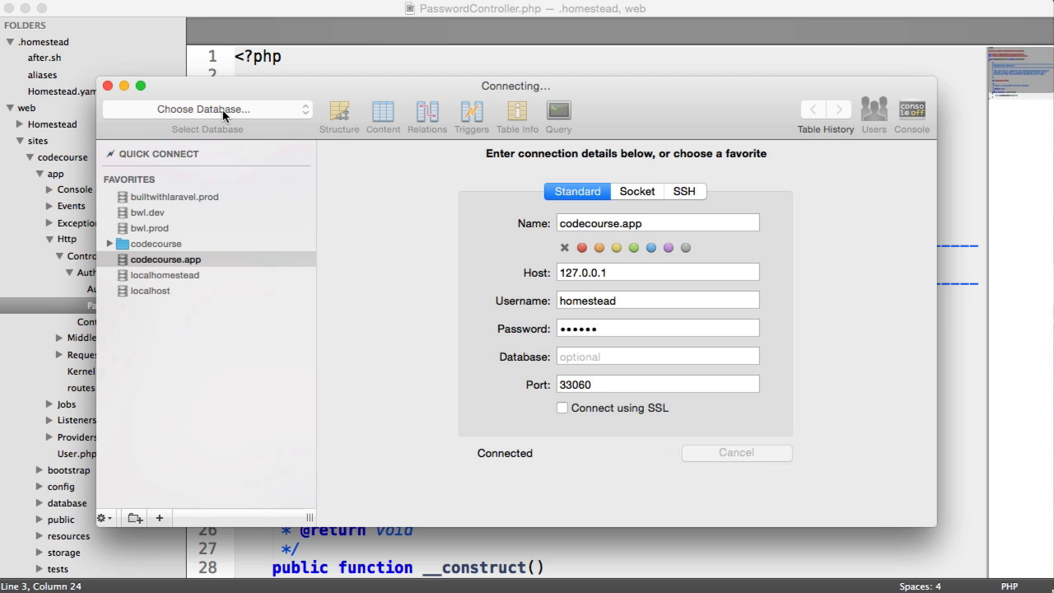
pyautogui.click(205, 109)
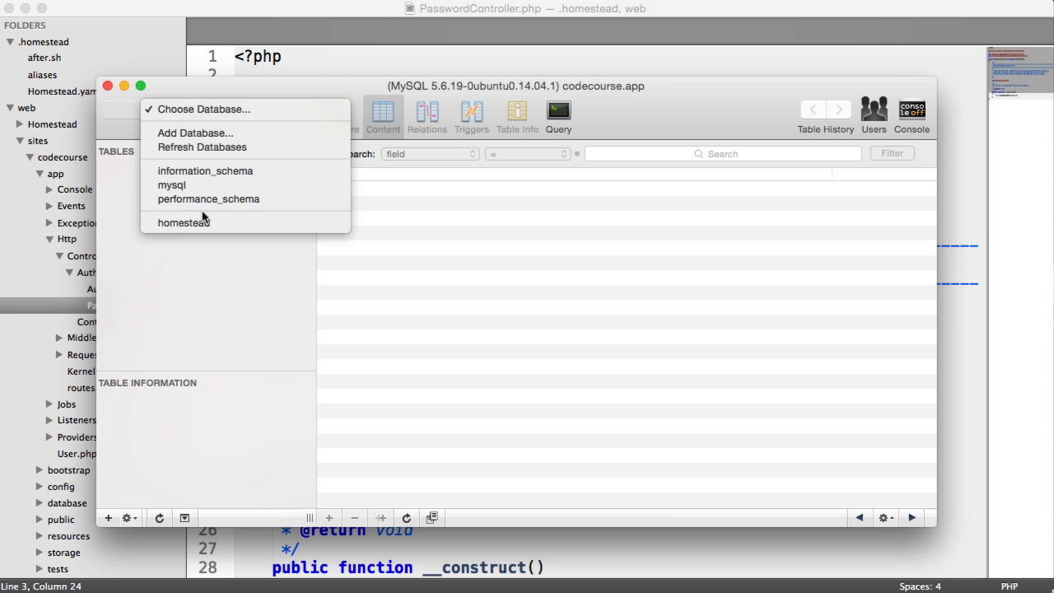
pyautogui.click(184, 222)
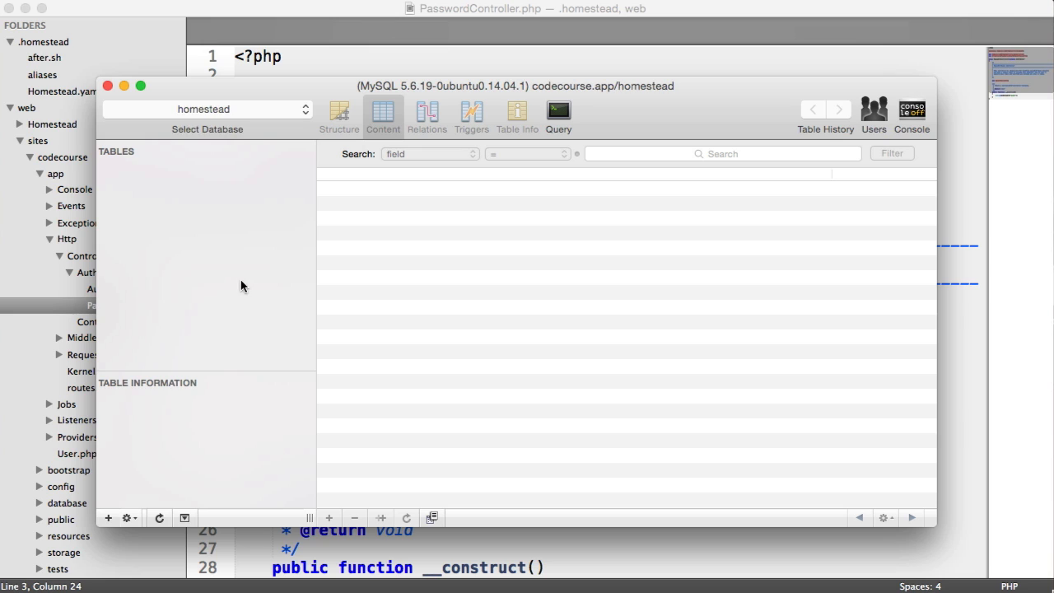
pyautogui.moveTo(165, 187)
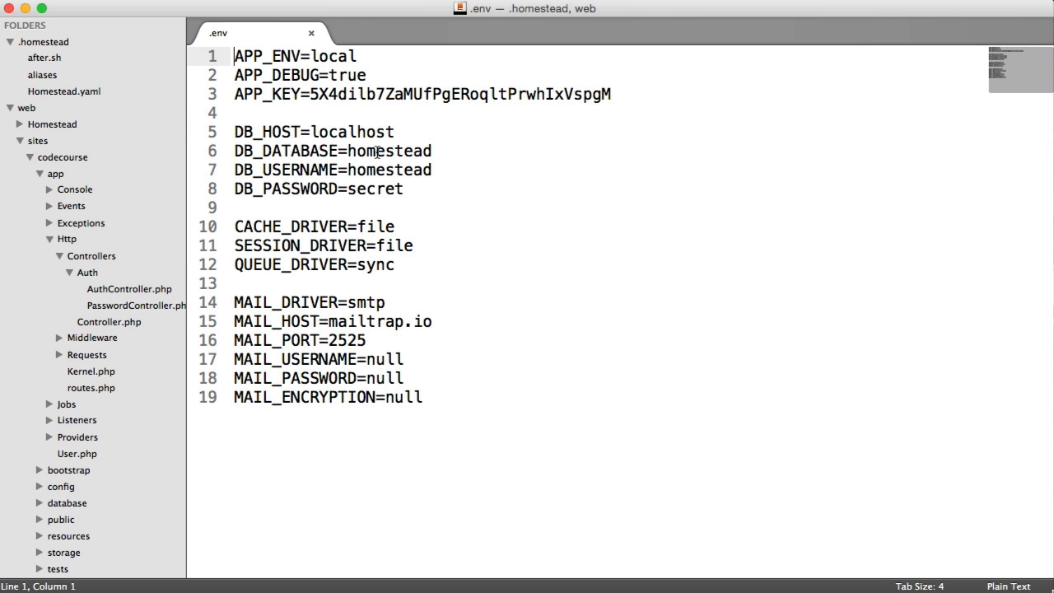
pyautogui.moveTo(487, 166)
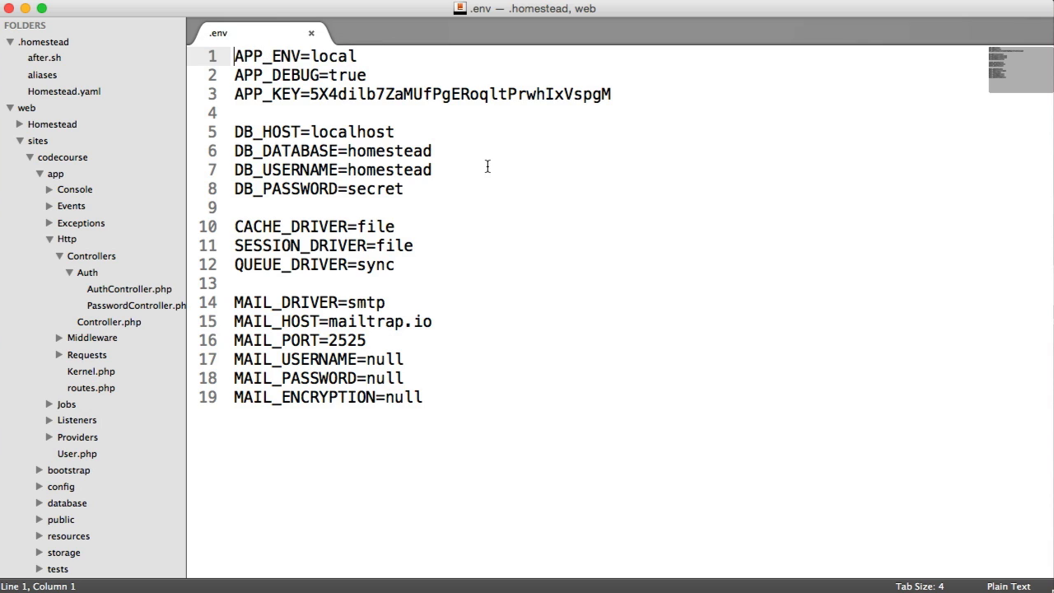
pyautogui.click(403, 189)
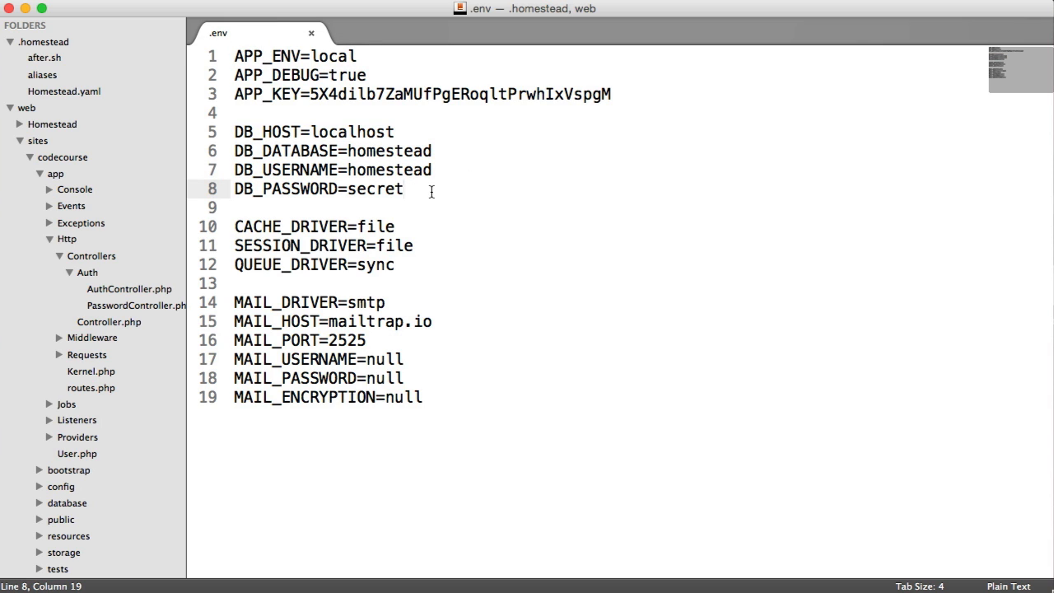
pyautogui.moveTo(286, 192)
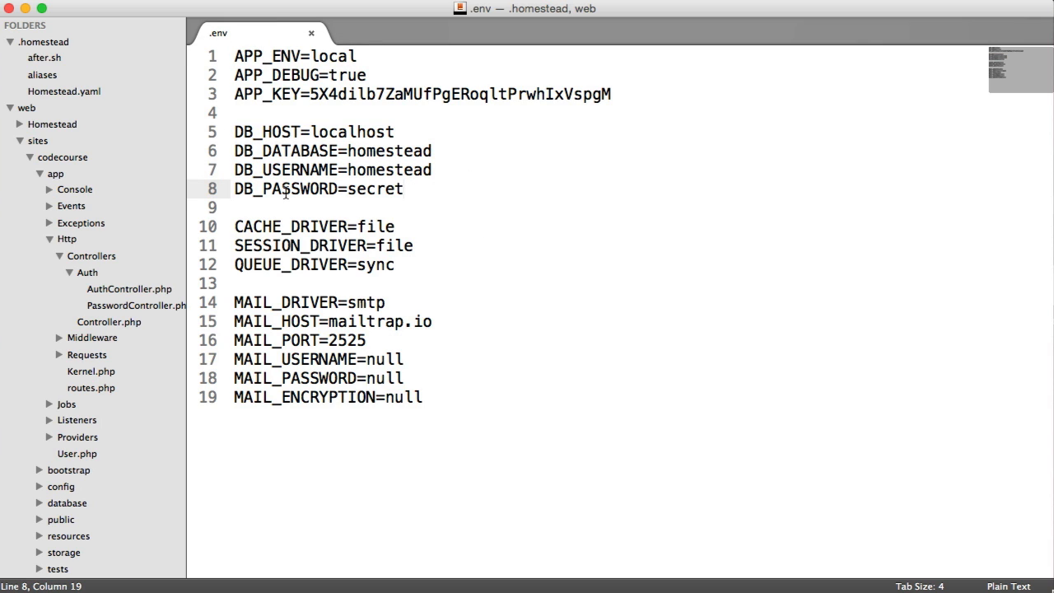
pyautogui.doubleClick(351, 132)
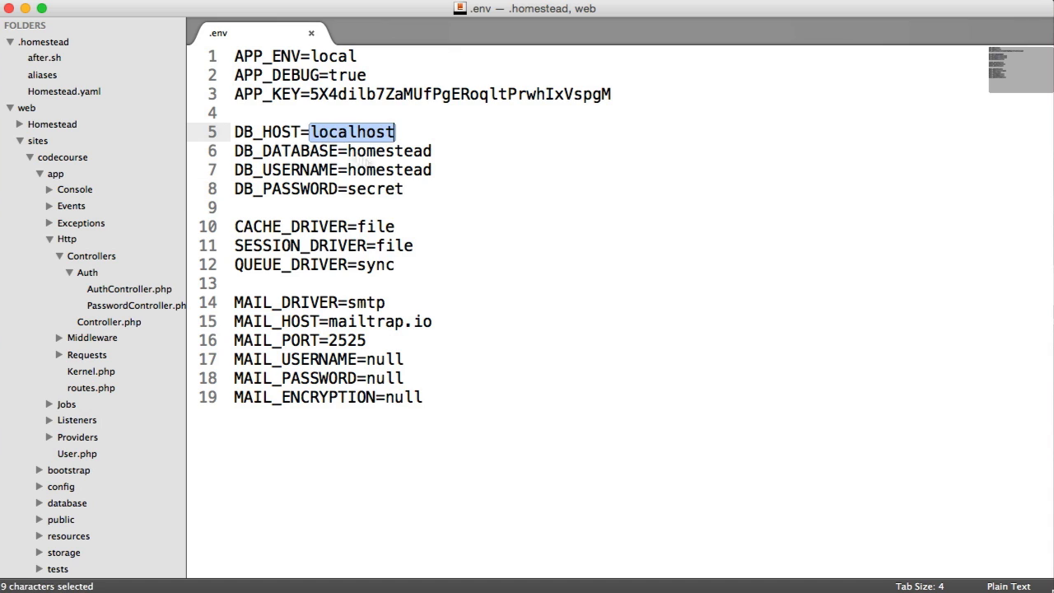
pyautogui.doubleClick(375, 189)
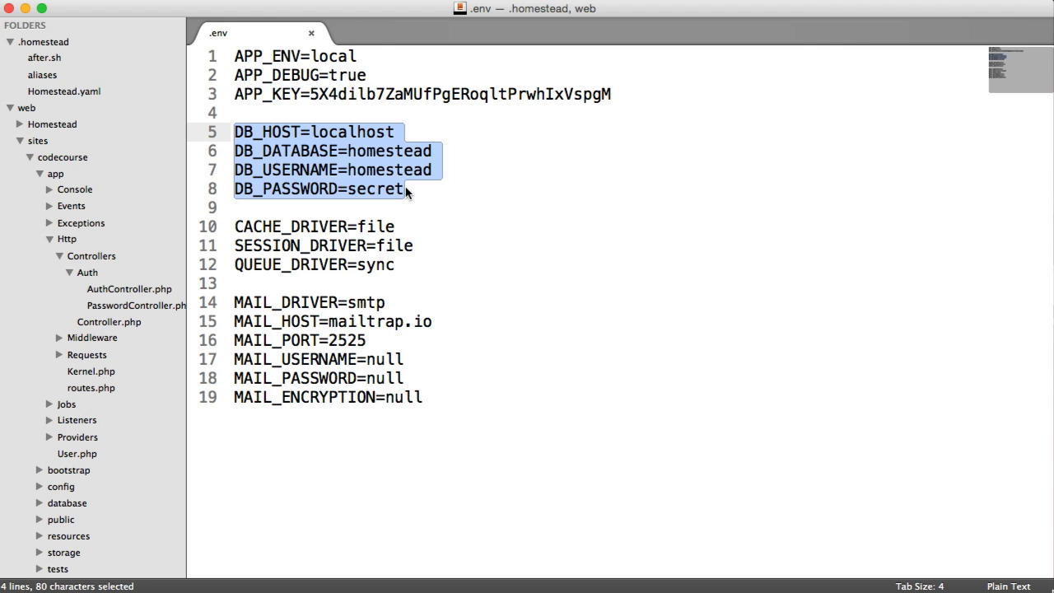
pyautogui.doubleClick(389, 151)
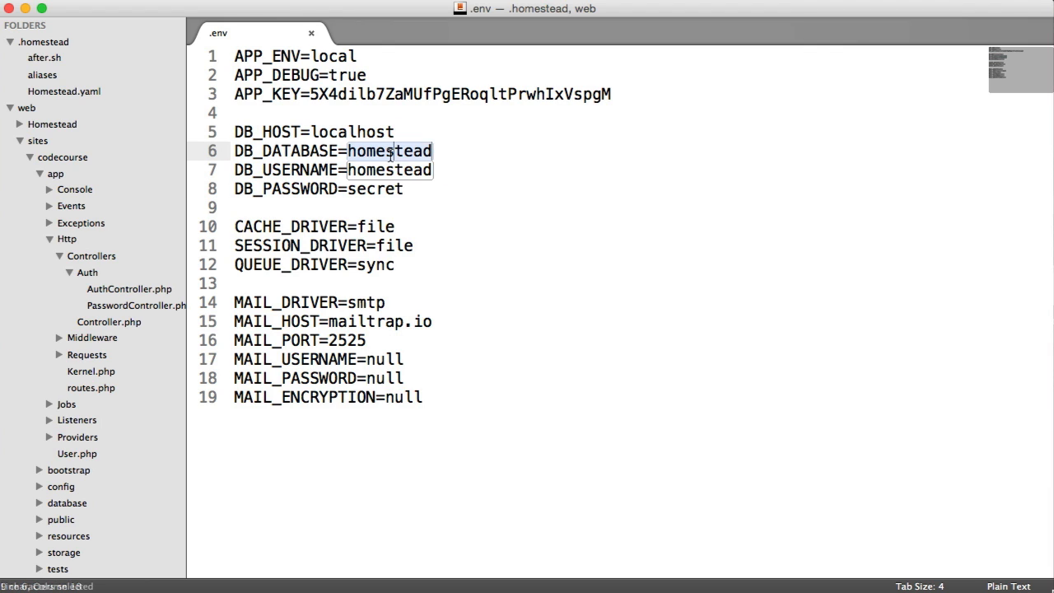
pyautogui.click(402, 188)
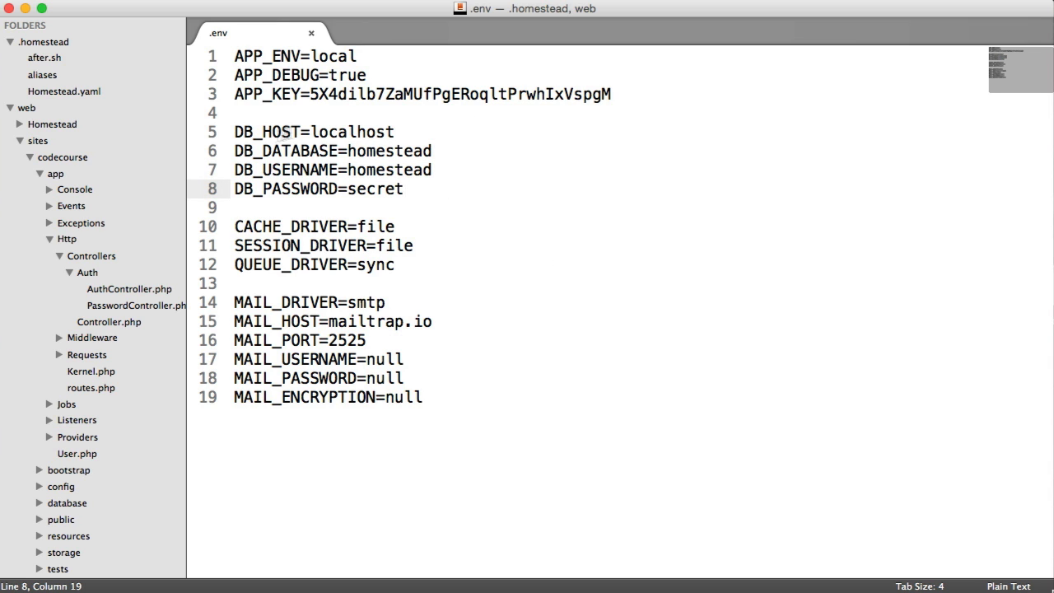
# Open Homestead.yaml, highlight the homestead database, and point out the test.app site mapping
pyautogui.click(64, 91)
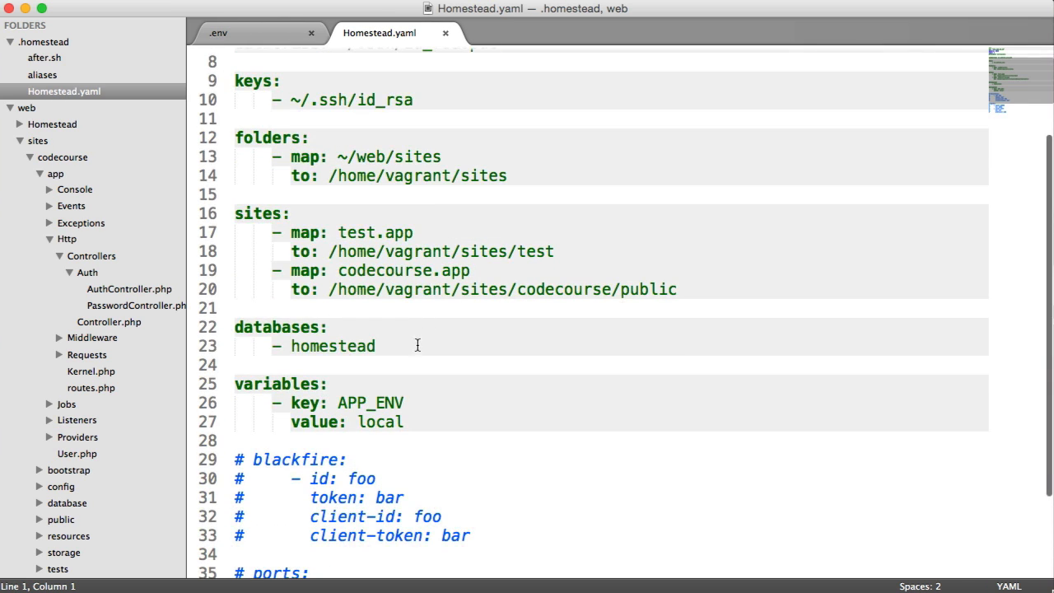
pyautogui.doubleClick(332, 346)
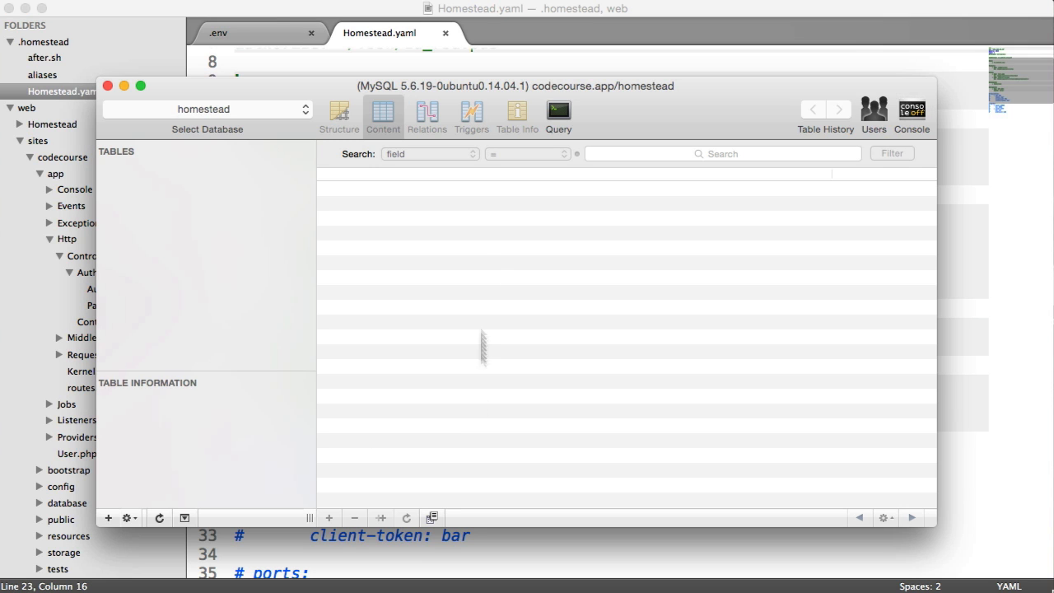
pyautogui.moveTo(486, 263)
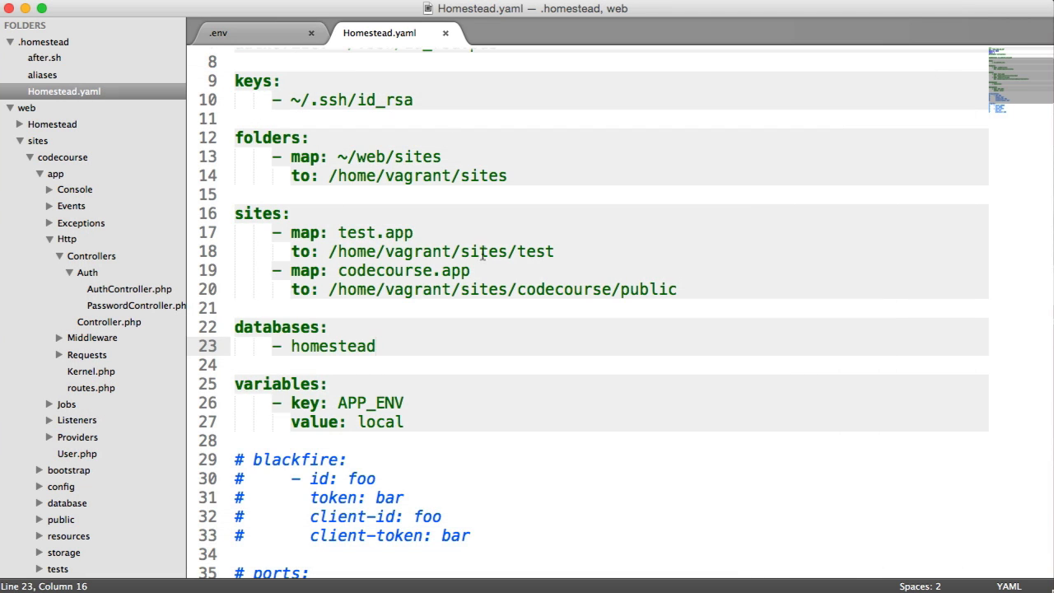
pyautogui.scroll(3)
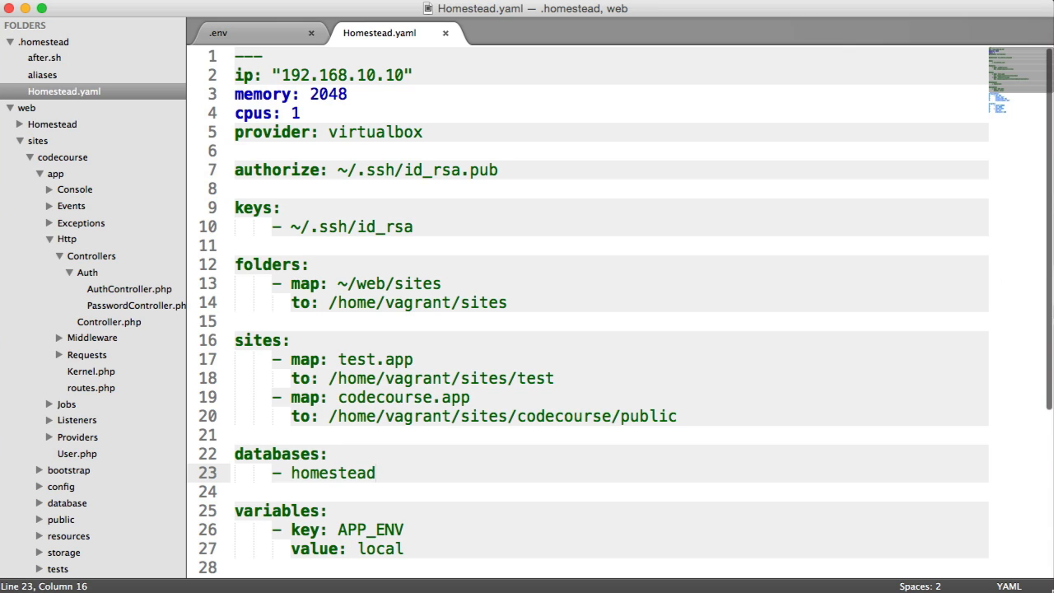
pyautogui.click(413, 358)
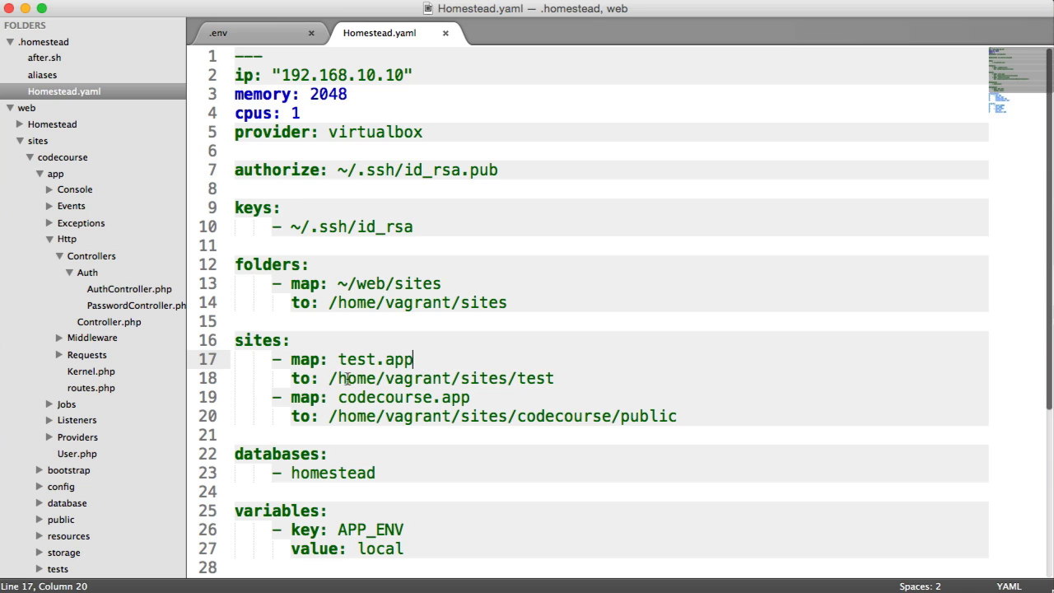